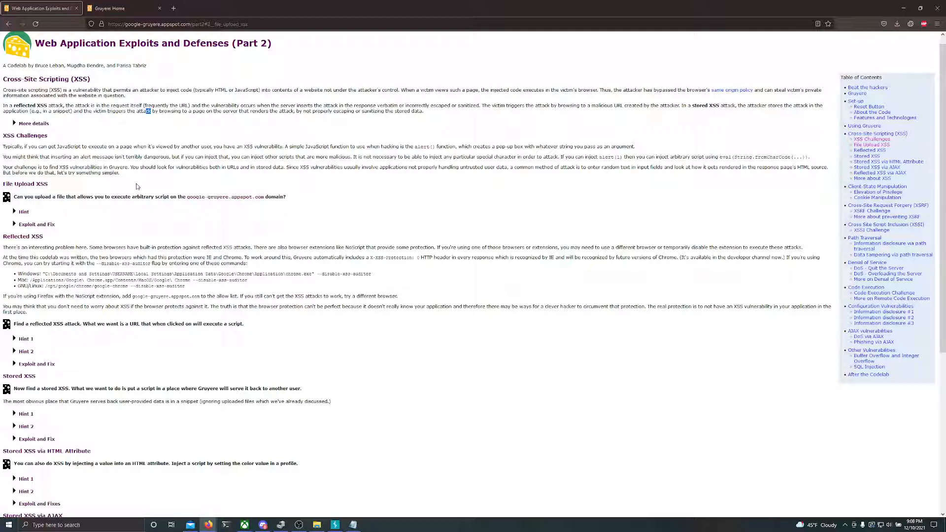
# Switch from the codelab tab to the Gruyere home page listing recent snippets
pyautogui.click(112, 8)
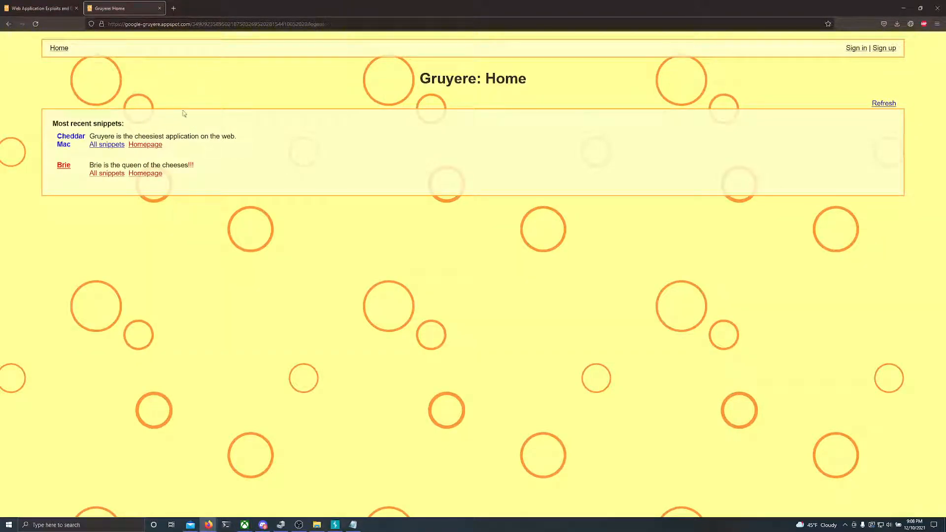
pyautogui.click(39, 8)
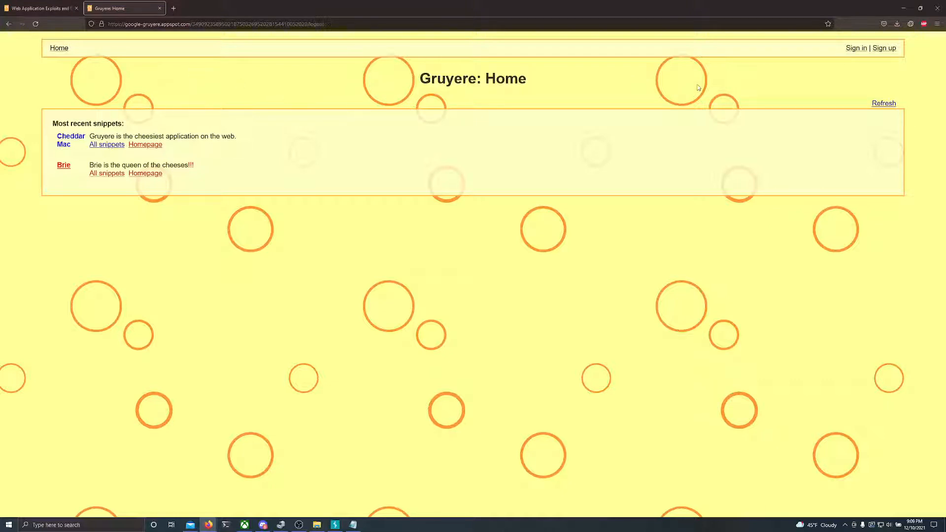
# Sign up for a new Gruyere account named 'test' and end up signed in
pyautogui.click(884, 47)
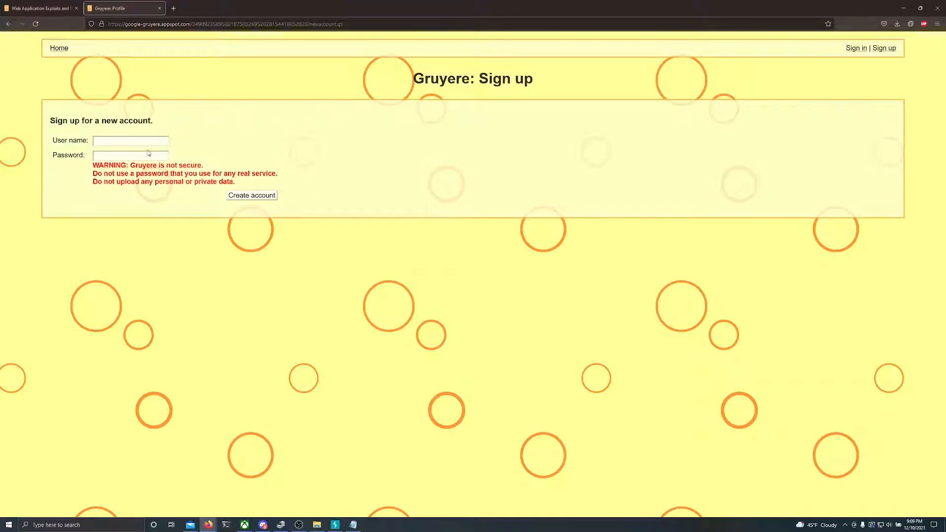
pyautogui.click(131, 140)
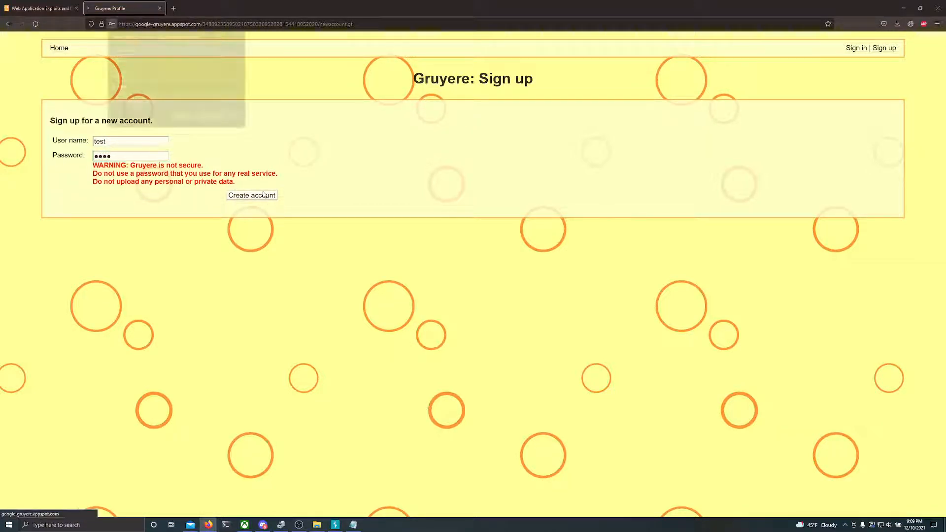
pyautogui.click(251, 196)
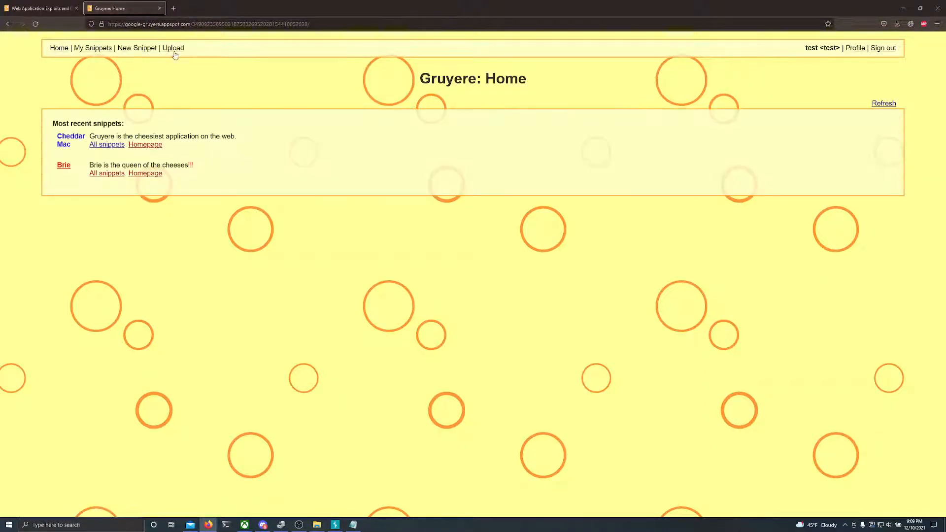
# Go to the Gruyere file upload page for the 'test' account
pyautogui.click(173, 47)
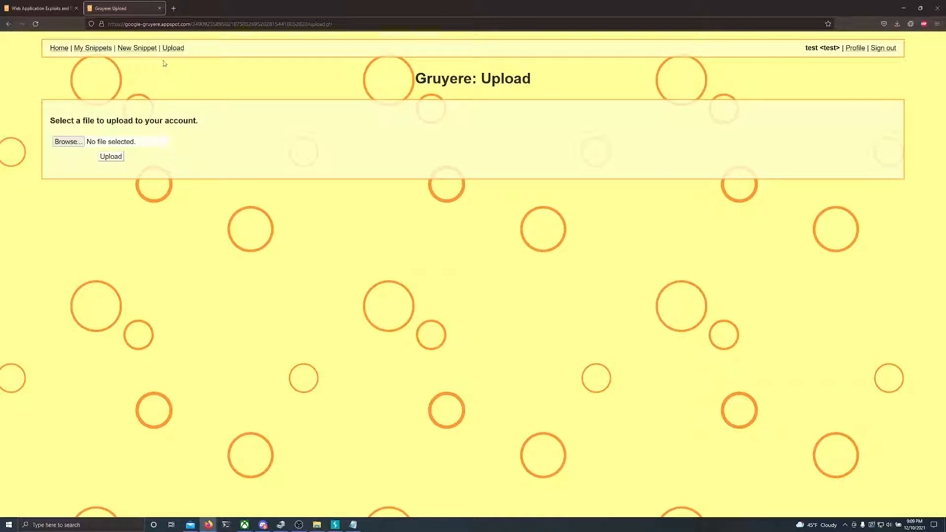
pyautogui.moveTo(163, 80)
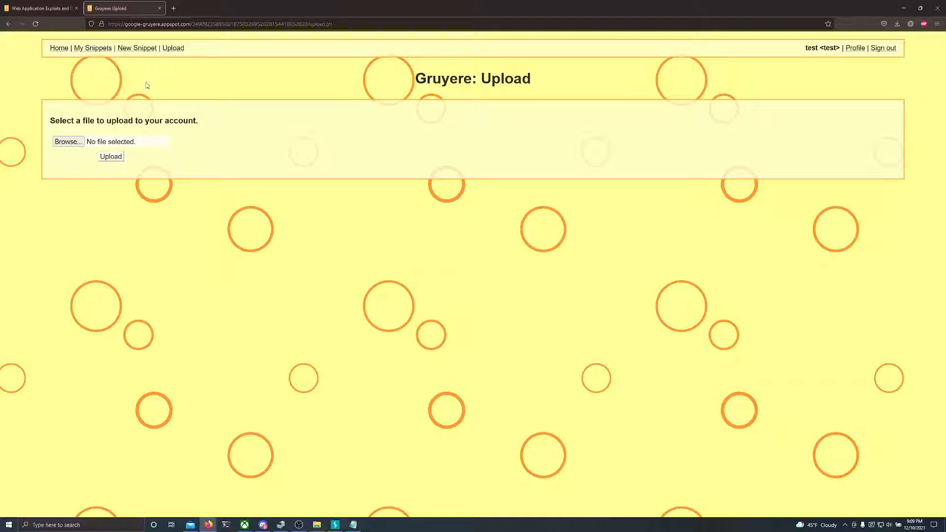
pyautogui.moveTo(87, 82)
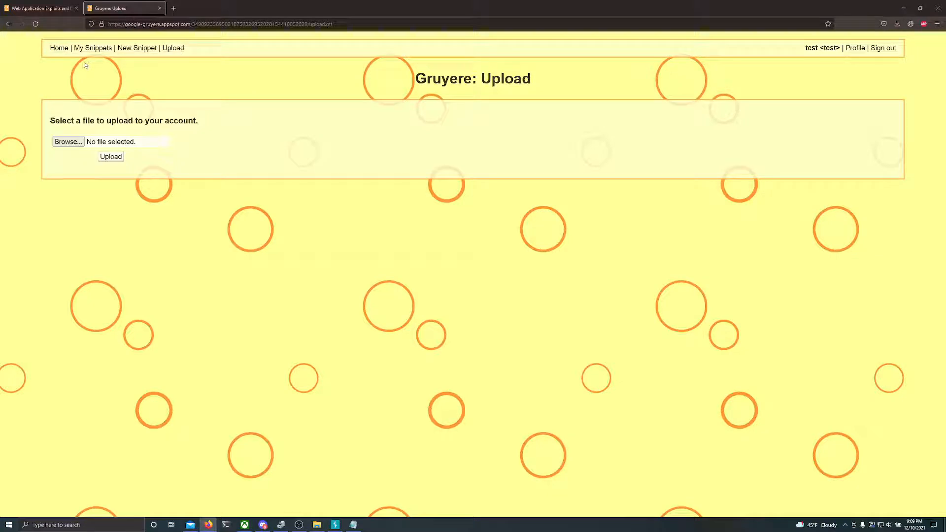
pyautogui.moveTo(189, 386)
pyautogui.write('note')
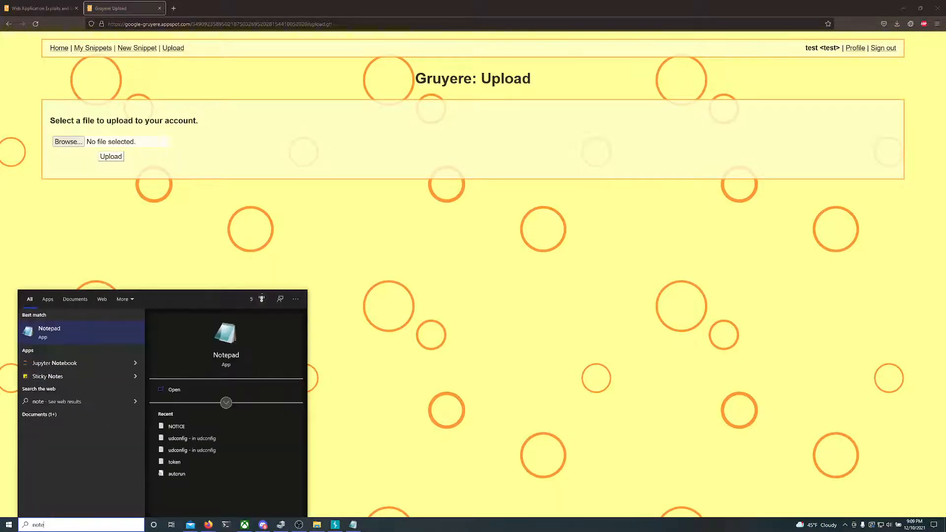
# Write <script>alert('gotcha')</script> in a new Notepad document
pyautogui.click(50, 331)
pyautogui.write('<')
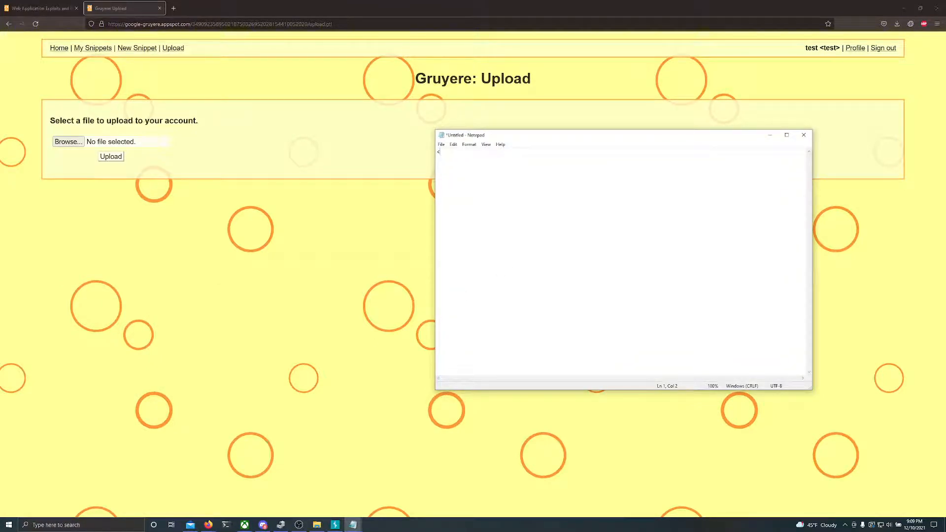
pyautogui.write('script>')
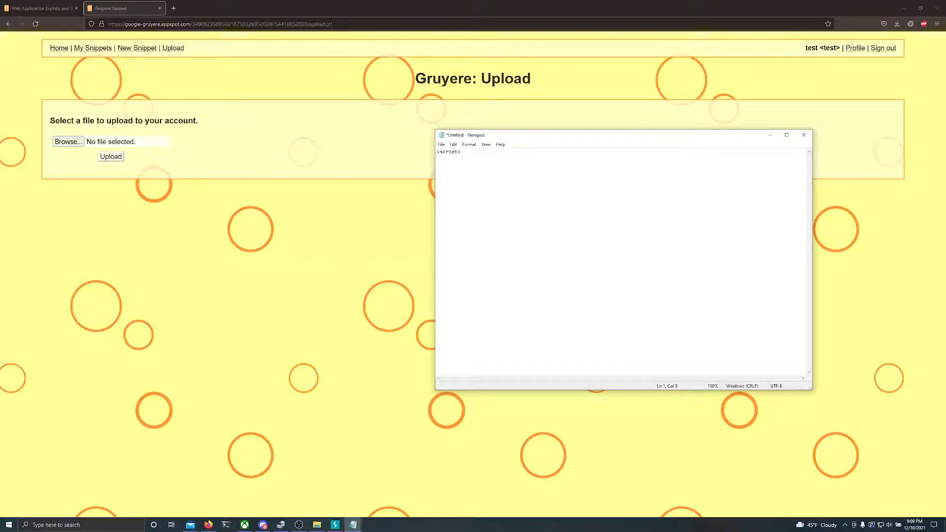
pyautogui.write('alert')
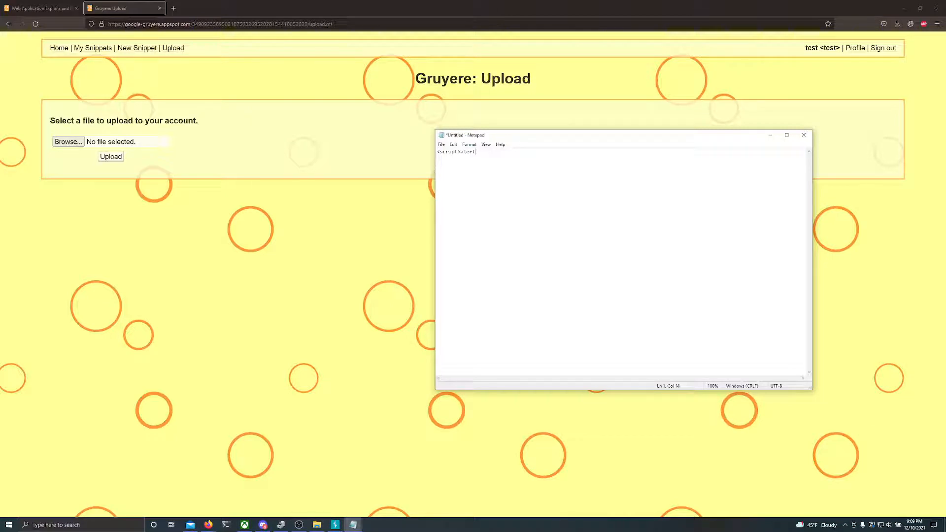
pyautogui.write('(')
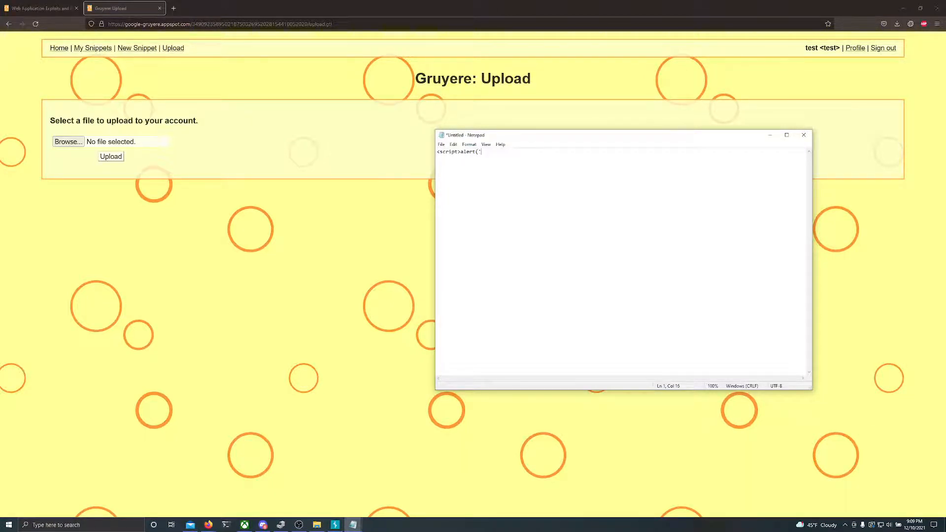
pyautogui.write('g')
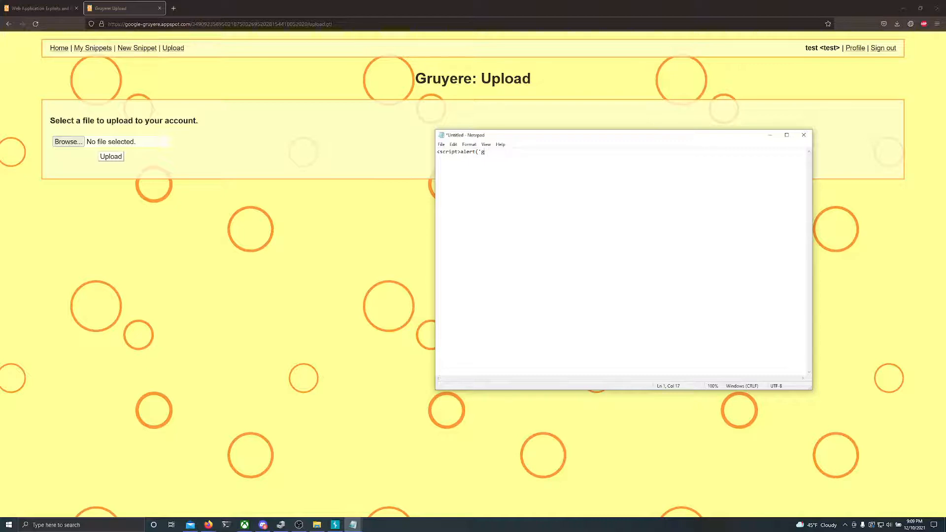
pyautogui.write("otcha'")
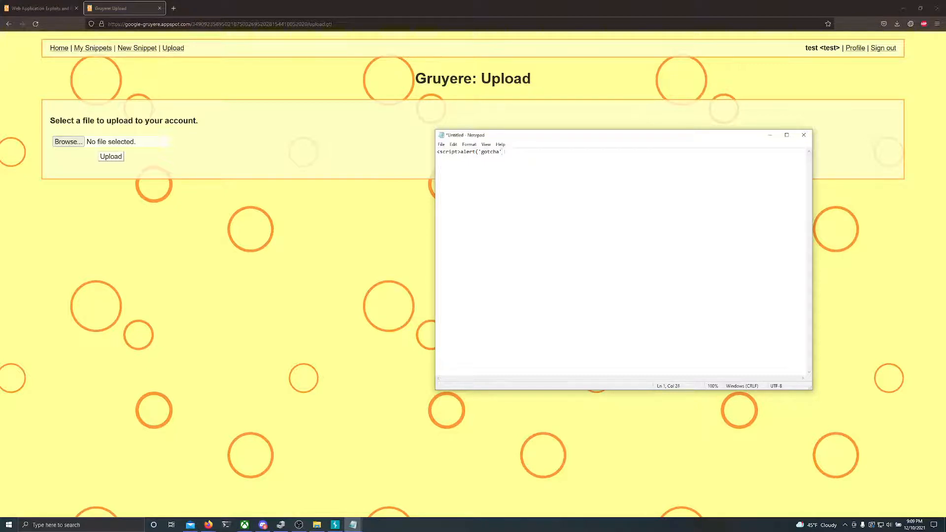
pyautogui.write('</script>')
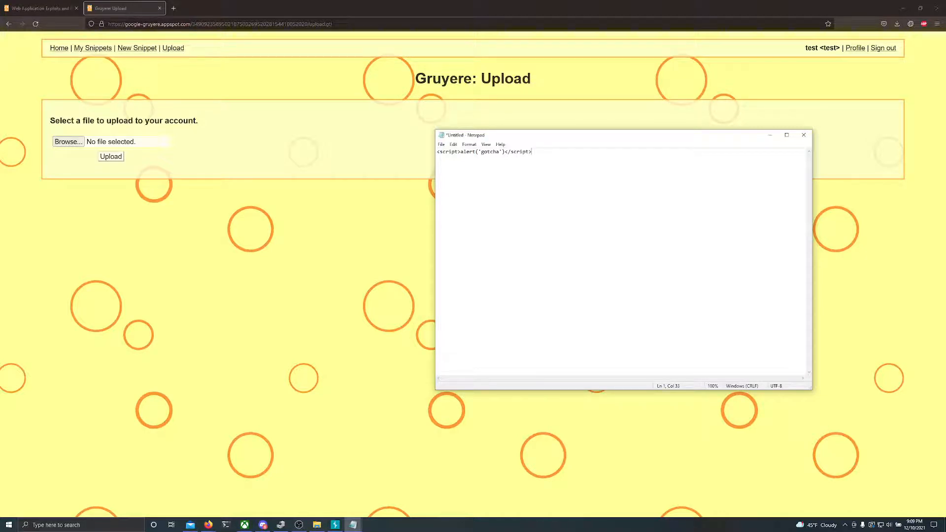
# Save the script to the Desktop as payload.html, replacing the existing file
pyautogui.click(453, 144)
pyautogui.write('payload.html')
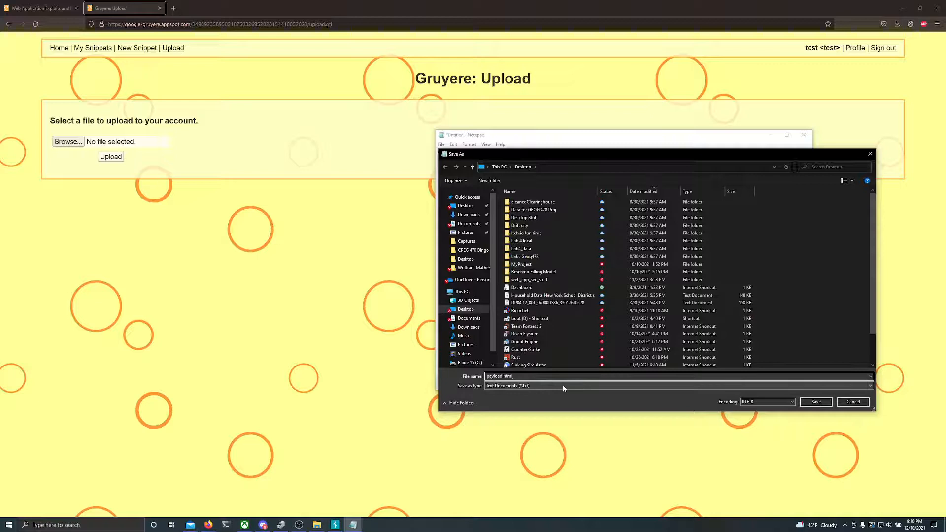
pyautogui.click(815, 402)
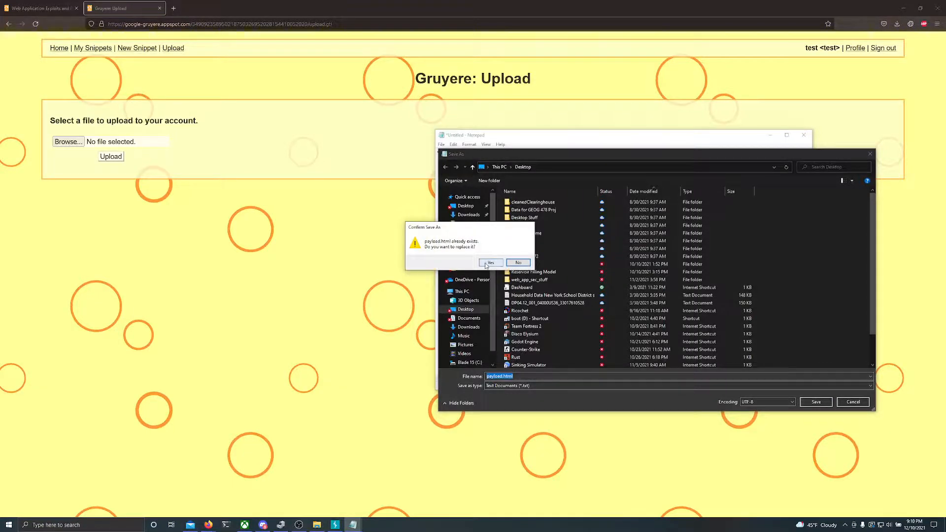
pyautogui.click(490, 262)
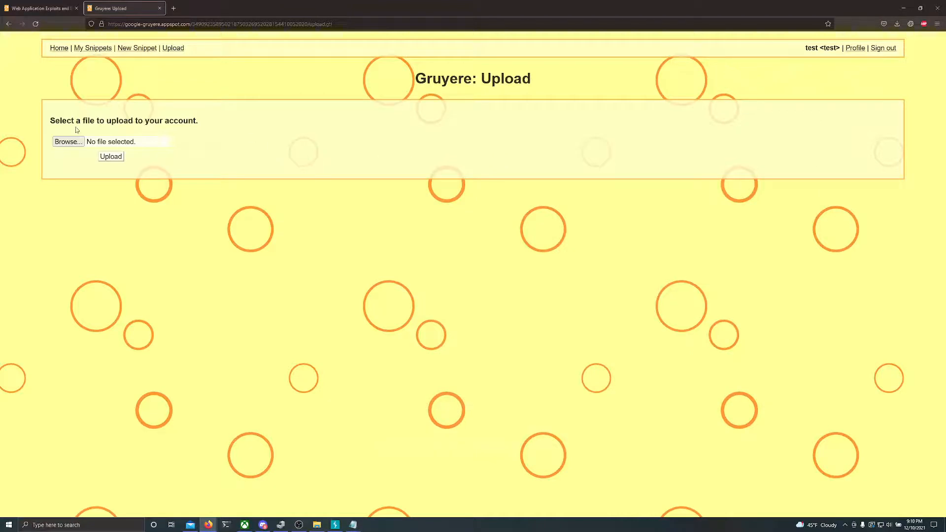
# Select payload.html from the Desktop and upload it to the test account
pyautogui.click(68, 141)
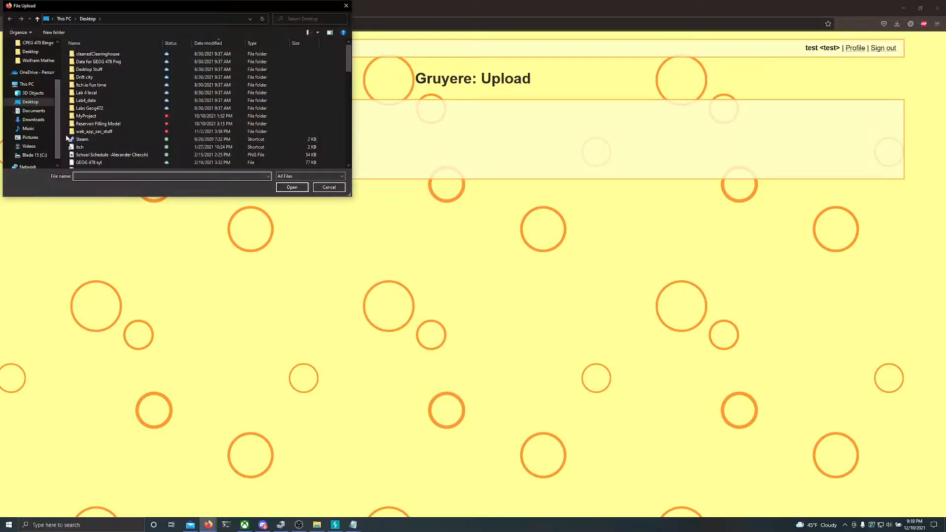
pyautogui.scroll(-3)
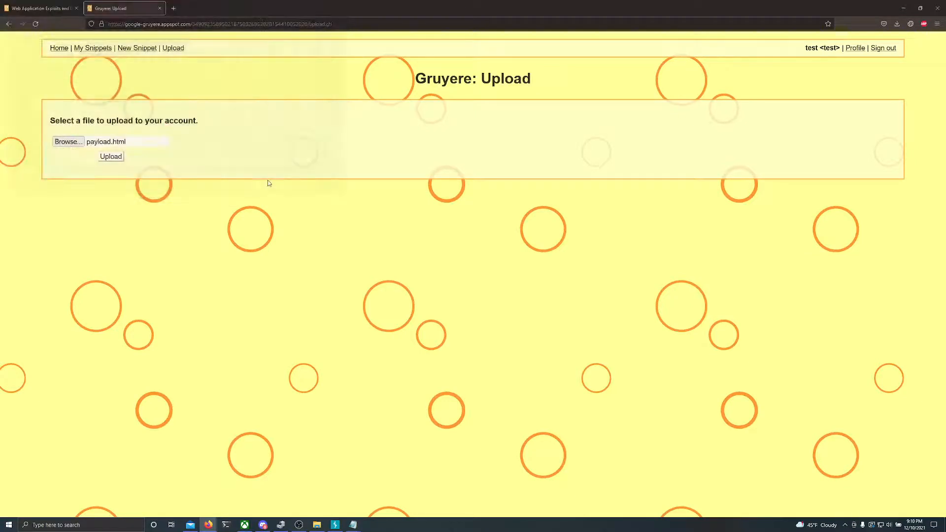
pyautogui.click(110, 157)
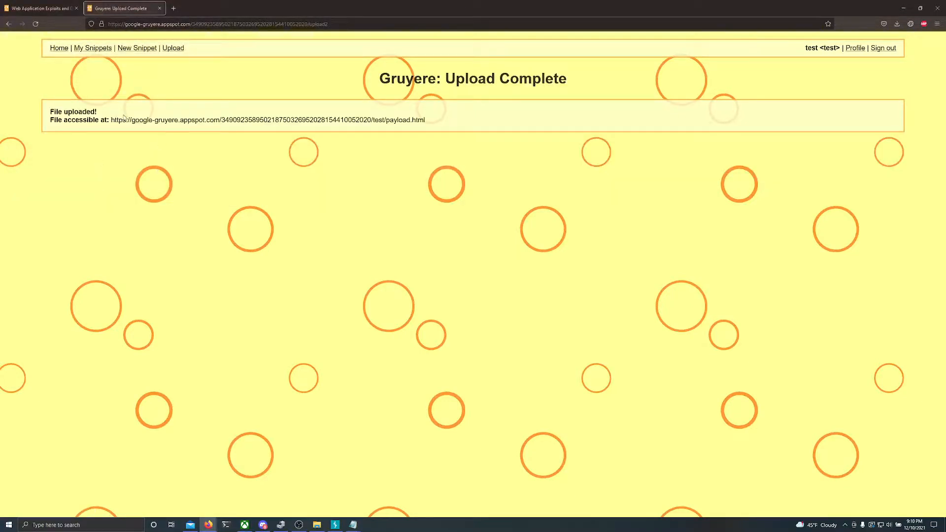
# Open the uploaded payload.html URL in a new tab so the 'gotcha' alert fires
pyautogui.rightClick(265, 119)
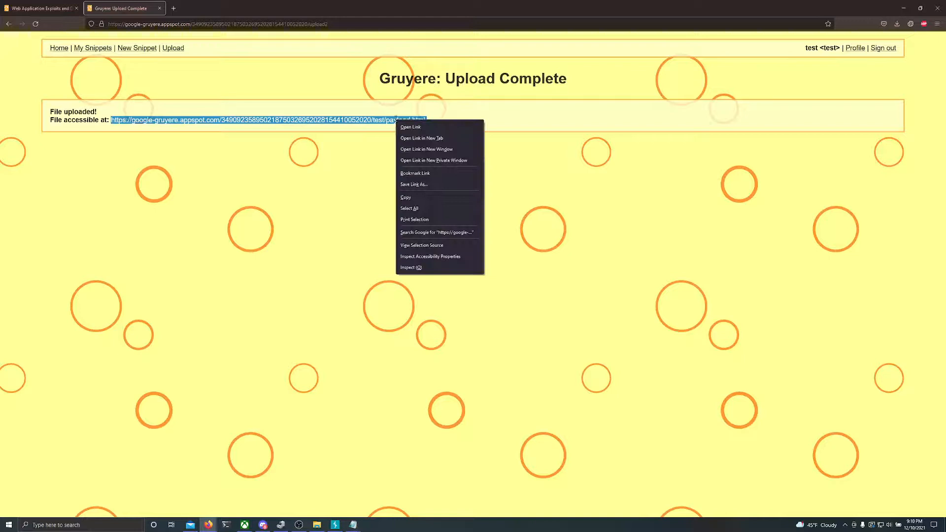
pyautogui.click(421, 138)
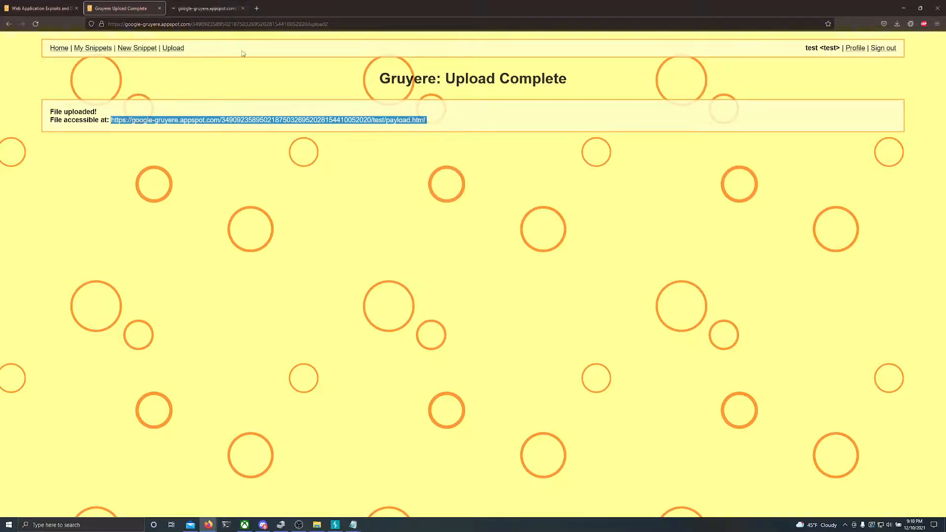
pyautogui.click(205, 8)
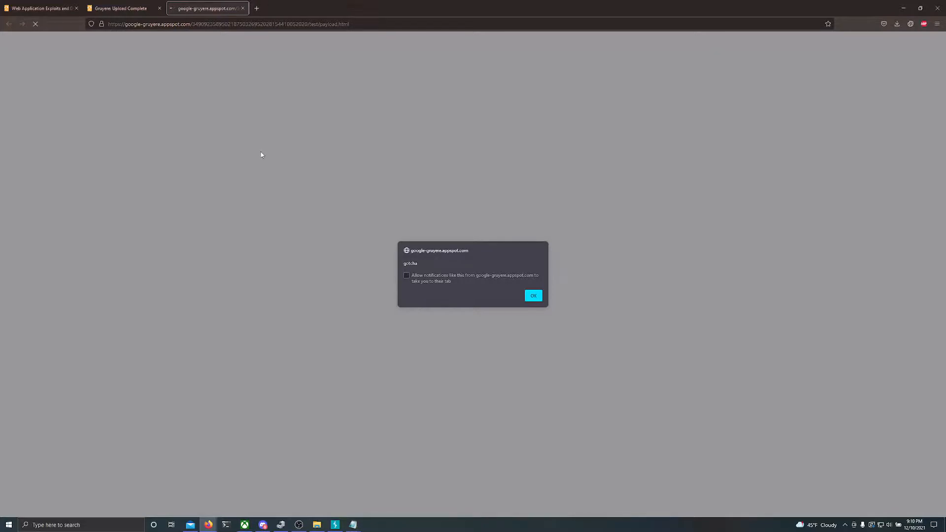
pyautogui.moveTo(432, 272)
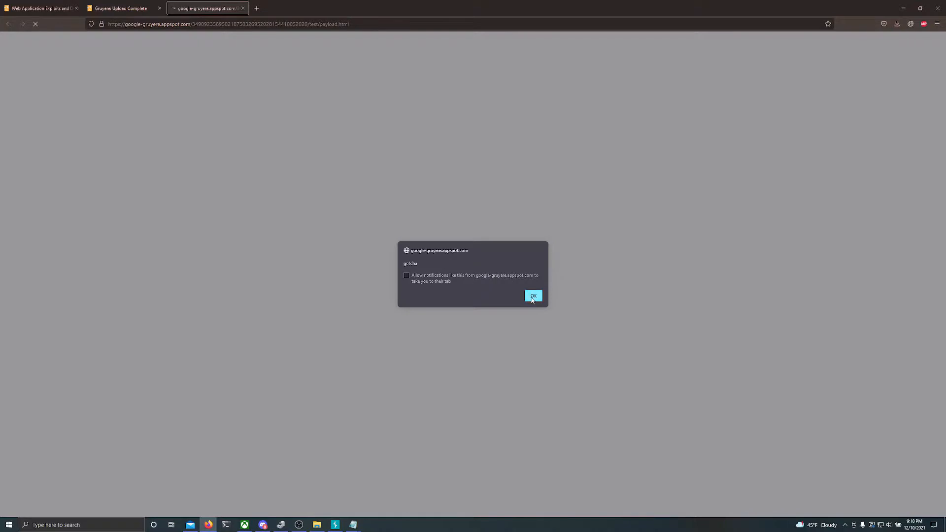
# Dismiss the 'gotcha' alert with OK
pyautogui.click(533, 295)
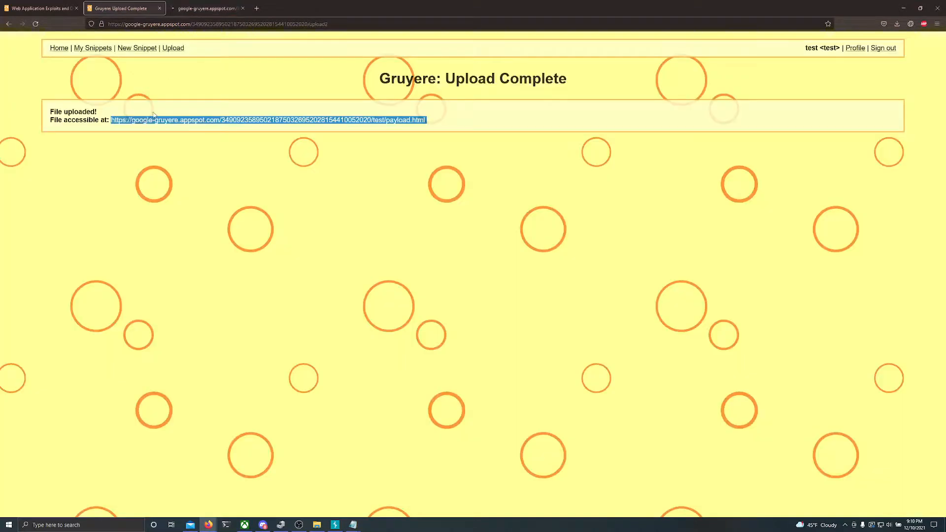
pyautogui.moveTo(140, 87)
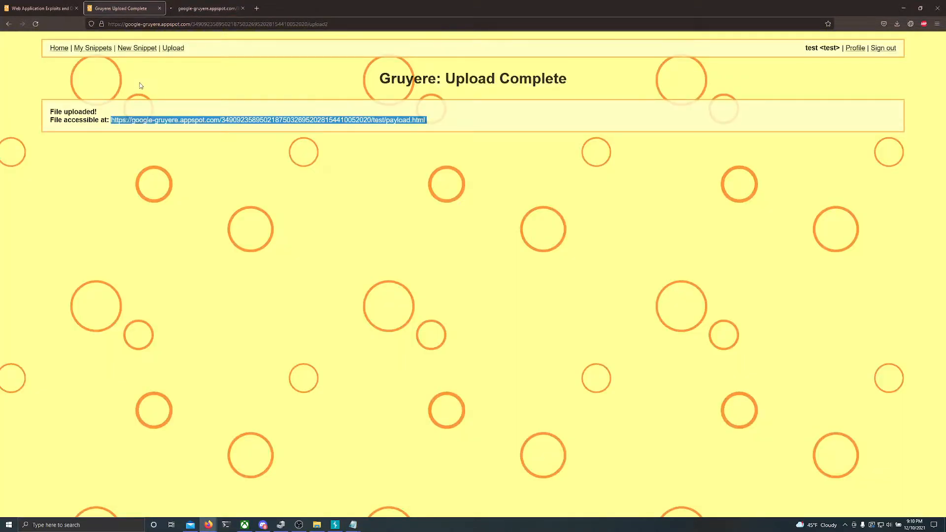
pyautogui.moveTo(86, 65)
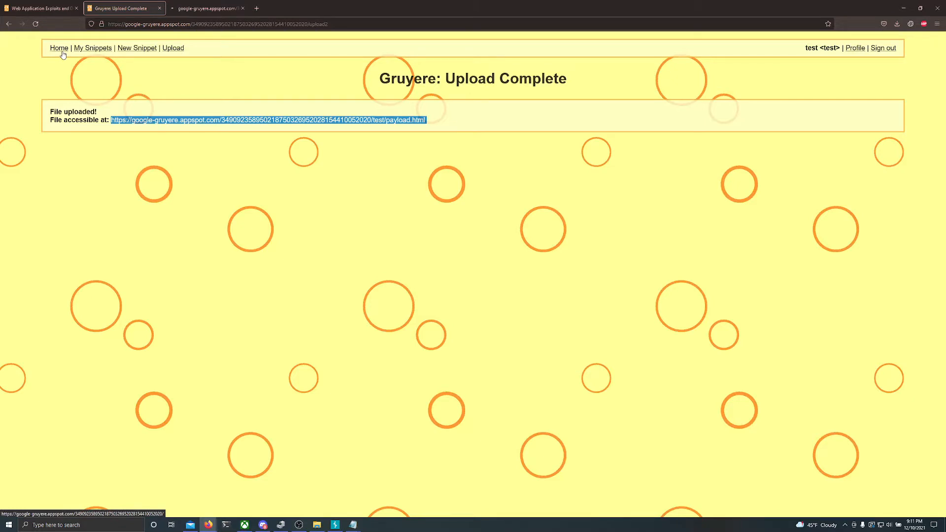
# Return to the payload.html tab where the 'gotcha' alert shows again
pyautogui.click(267, 119)
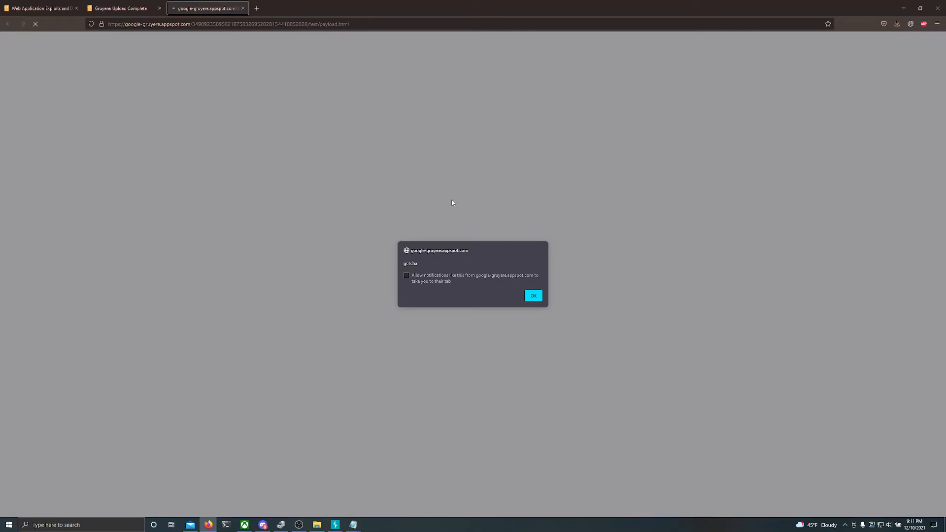
pyautogui.moveTo(479, 223)
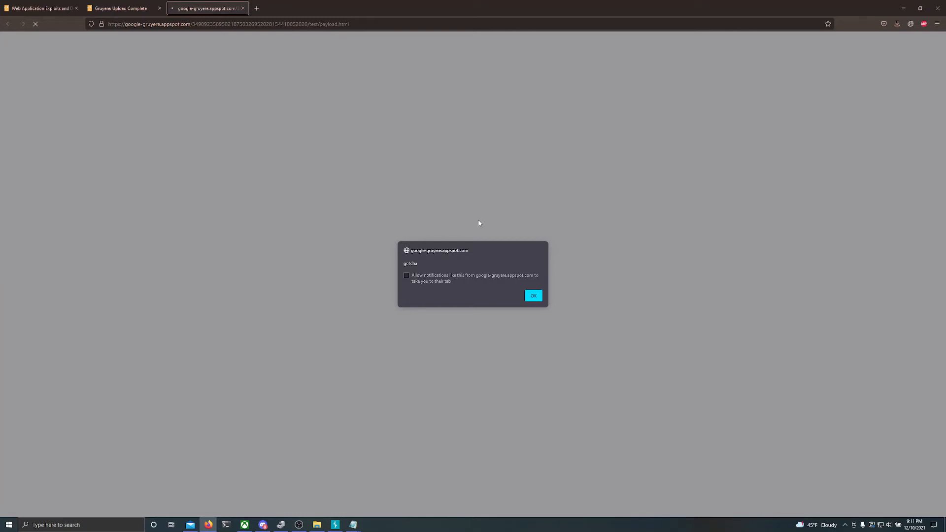